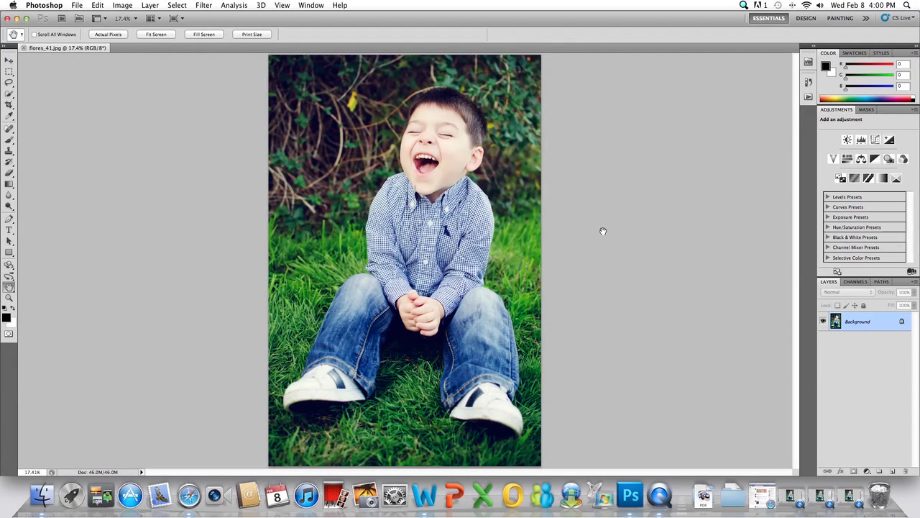
pyautogui.moveTo(605, 222)
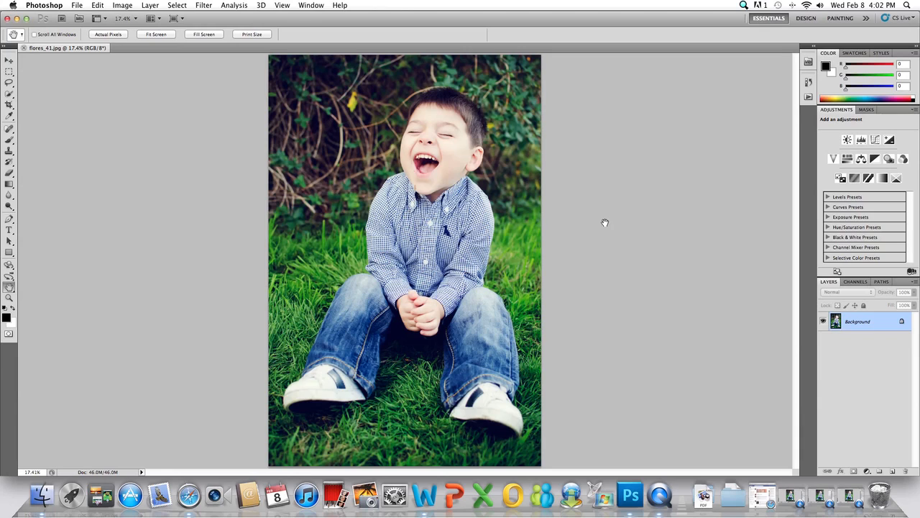
pyautogui.moveTo(593, 220)
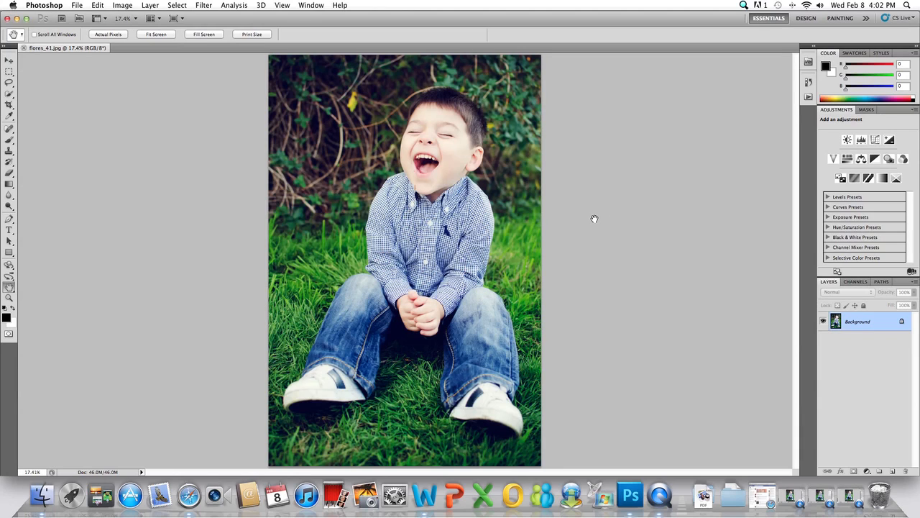
pyautogui.moveTo(601, 209)
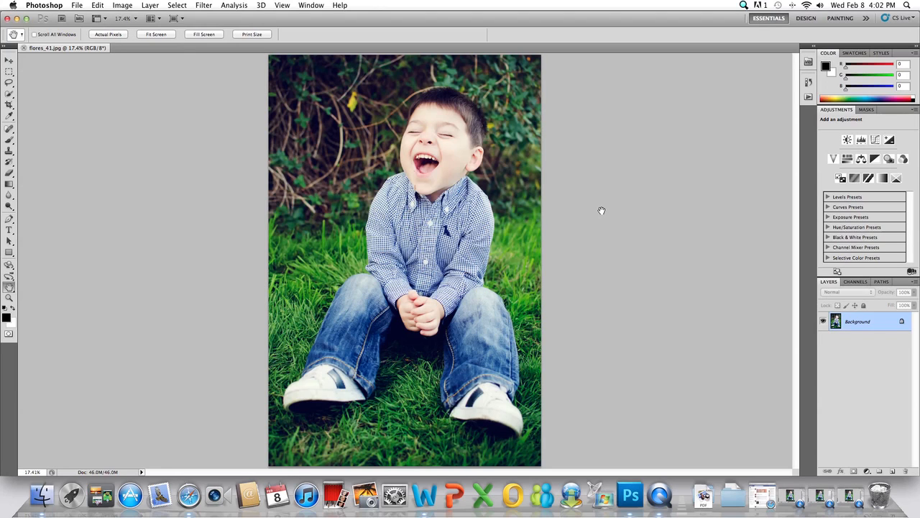
pyautogui.moveTo(609, 210)
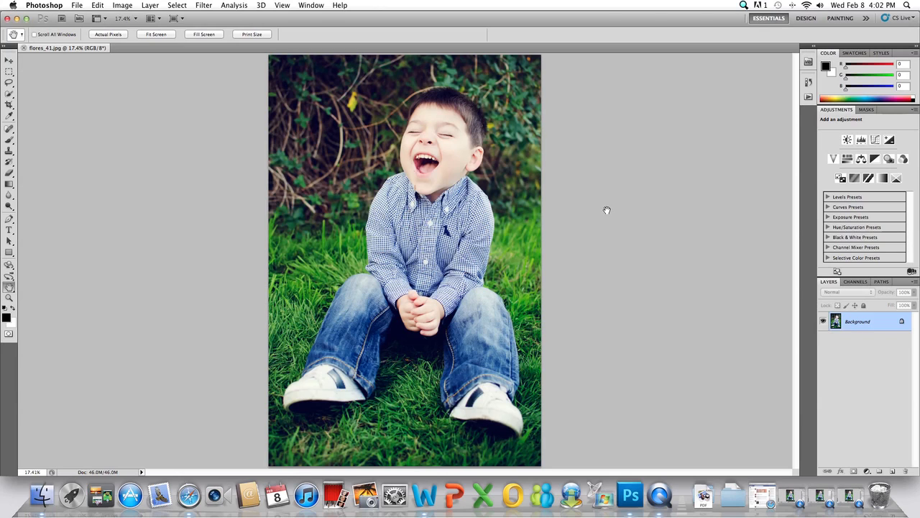
pyautogui.moveTo(609, 188)
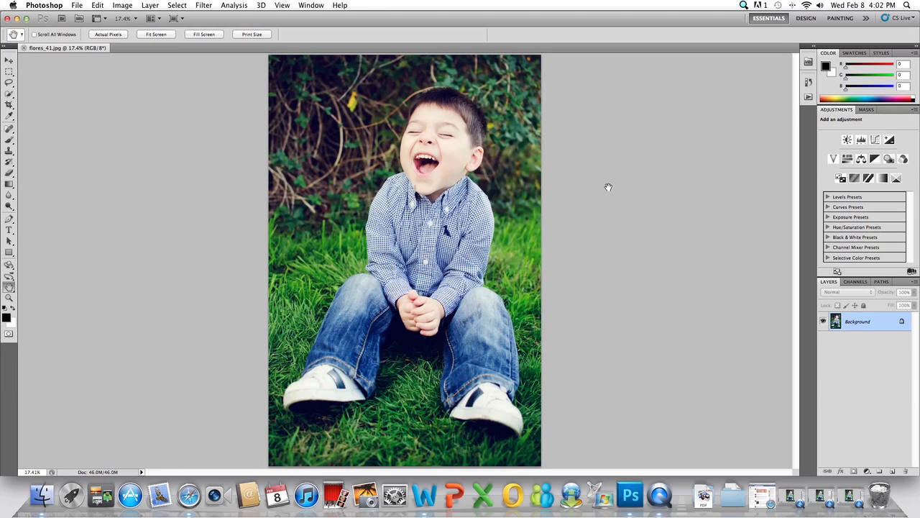
pyautogui.moveTo(721, 179)
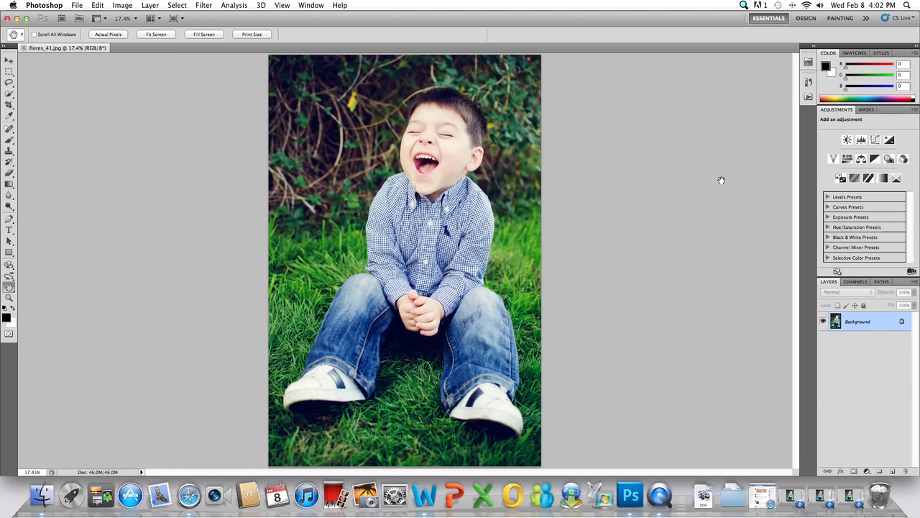
pyautogui.moveTo(810, 97)
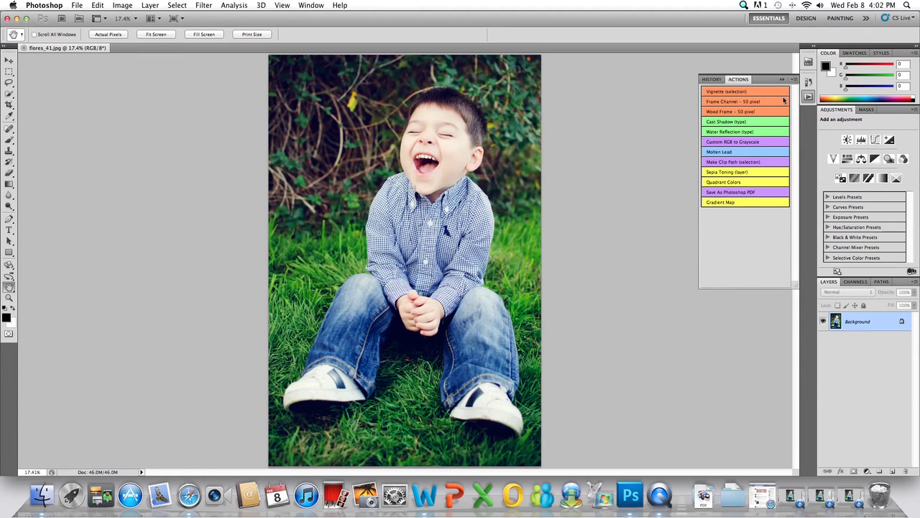
pyautogui.moveTo(756, 255)
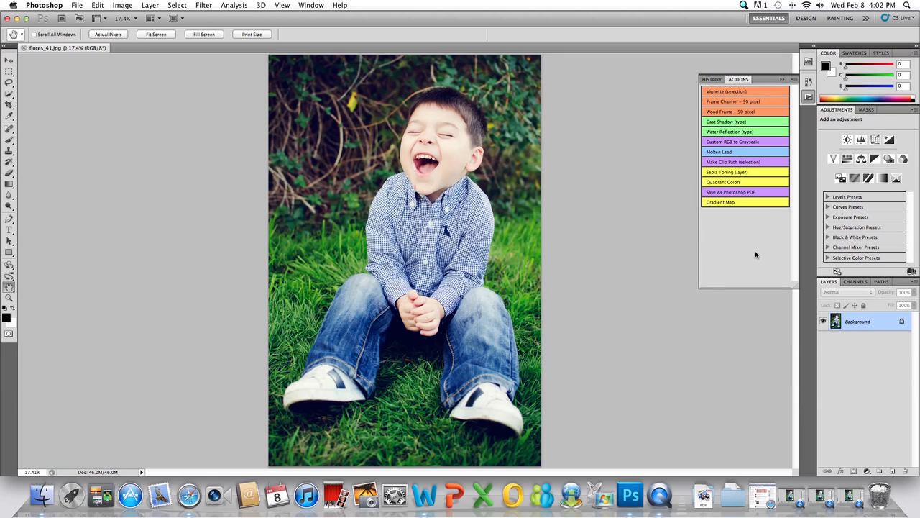
pyautogui.moveTo(768, 231)
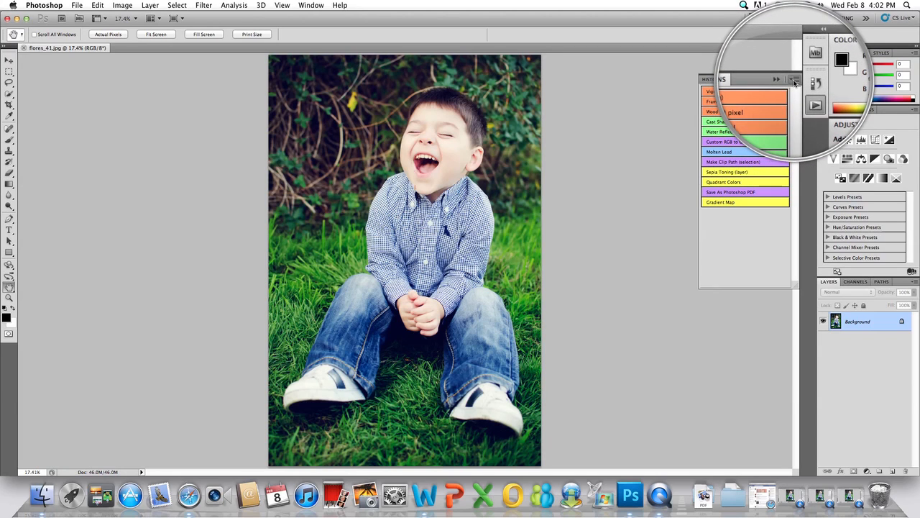
# Turn off Button Mode so the Default Actions set shows as a list.
pyautogui.click(795, 79)
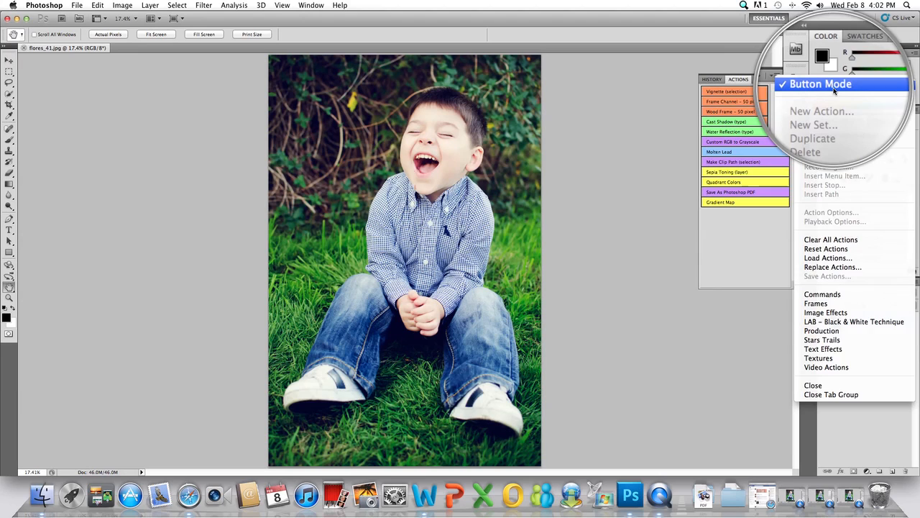
pyautogui.click(820, 84)
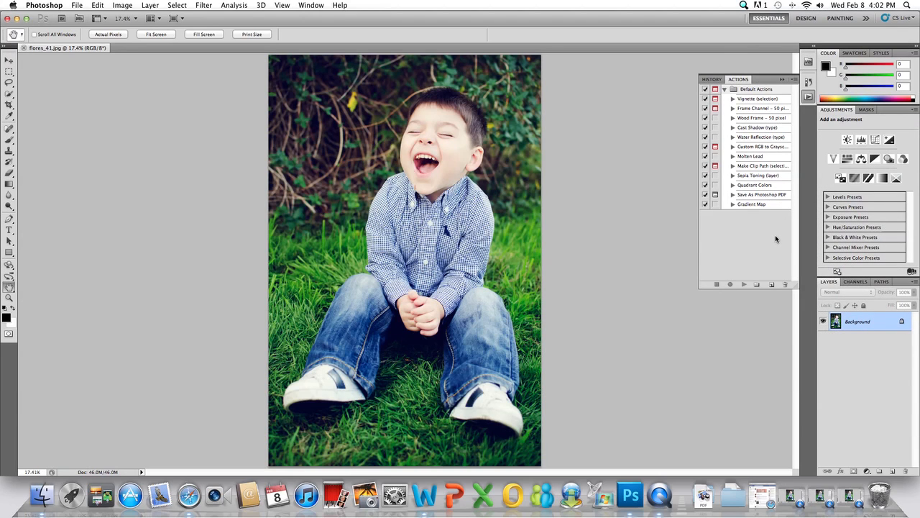
pyautogui.moveTo(761, 118)
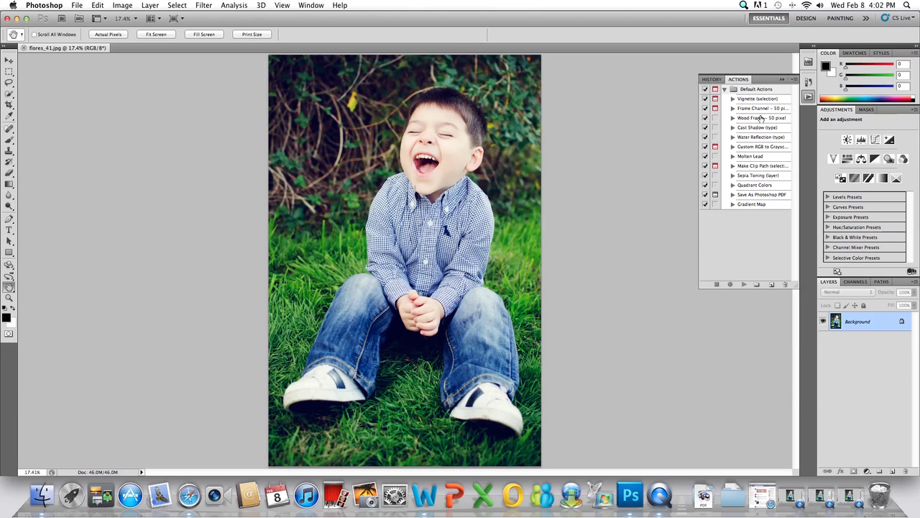
pyautogui.moveTo(755, 214)
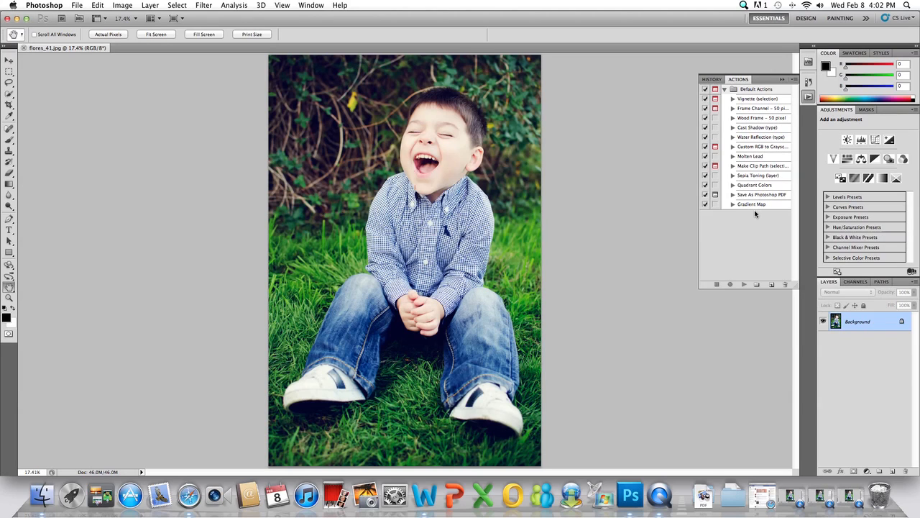
pyautogui.moveTo(748, 221)
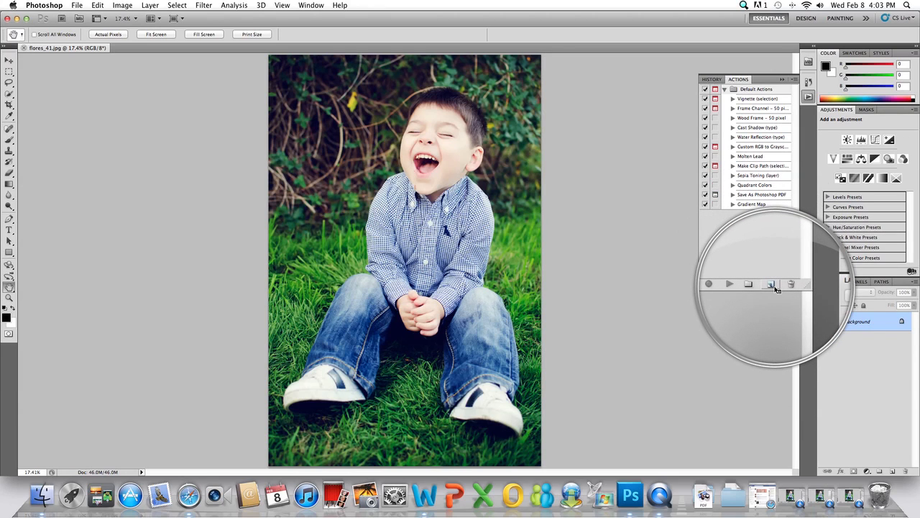
pyautogui.moveTo(770, 284)
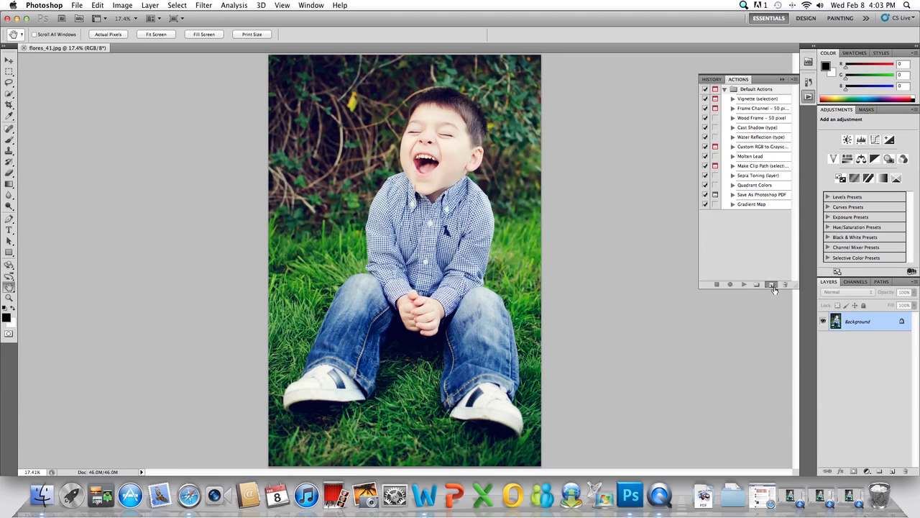
# Create a new action named 'Tutorial' and start recording it.
pyautogui.click(770, 284)
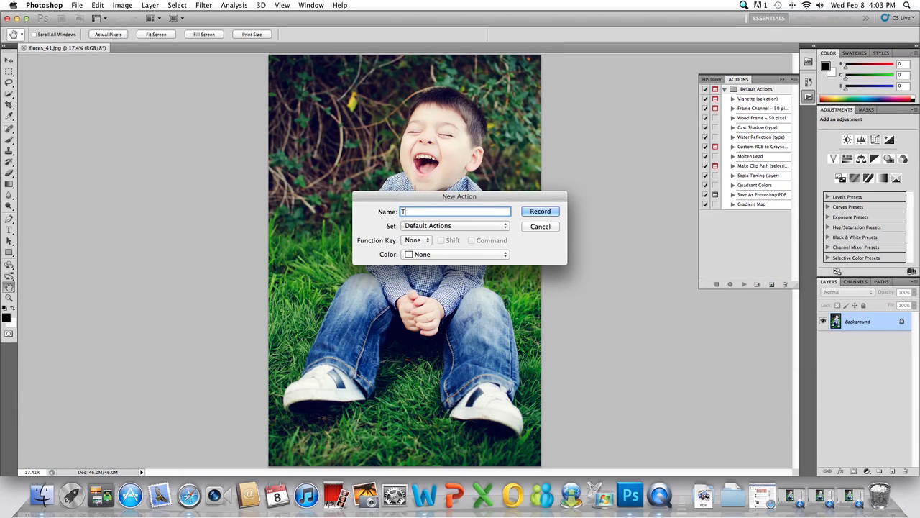
pyautogui.write('Tutorial')
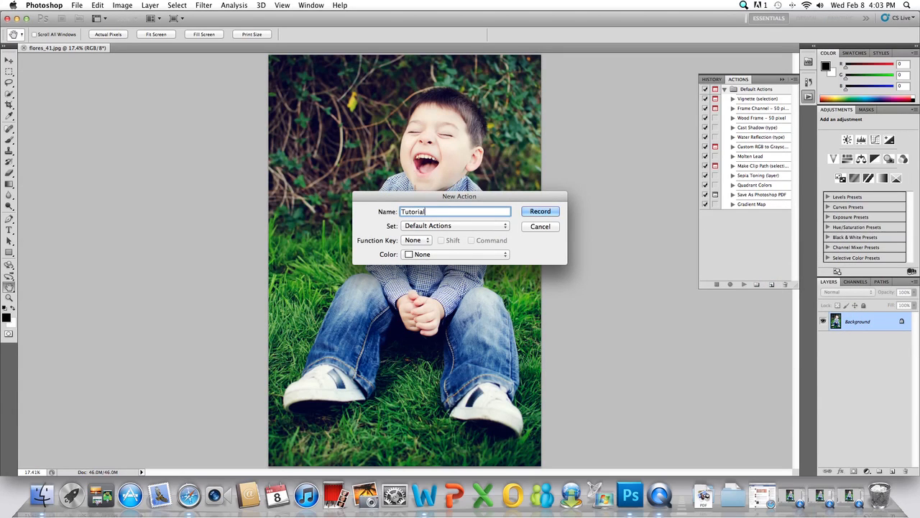
pyautogui.moveTo(557, 264)
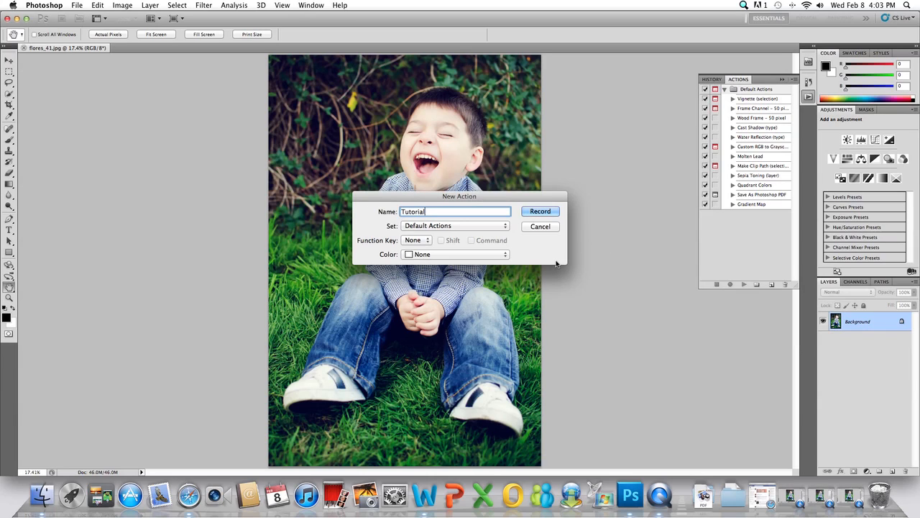
pyautogui.moveTo(512, 241)
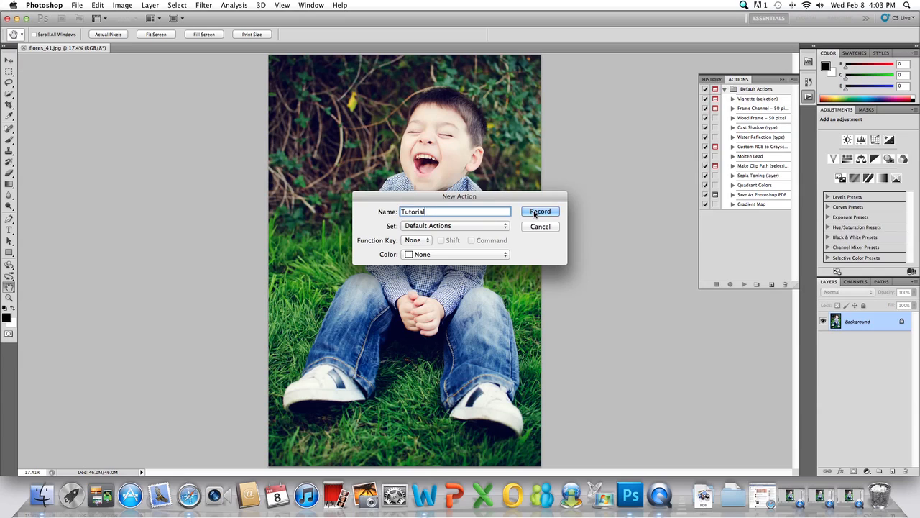
pyautogui.click(540, 211)
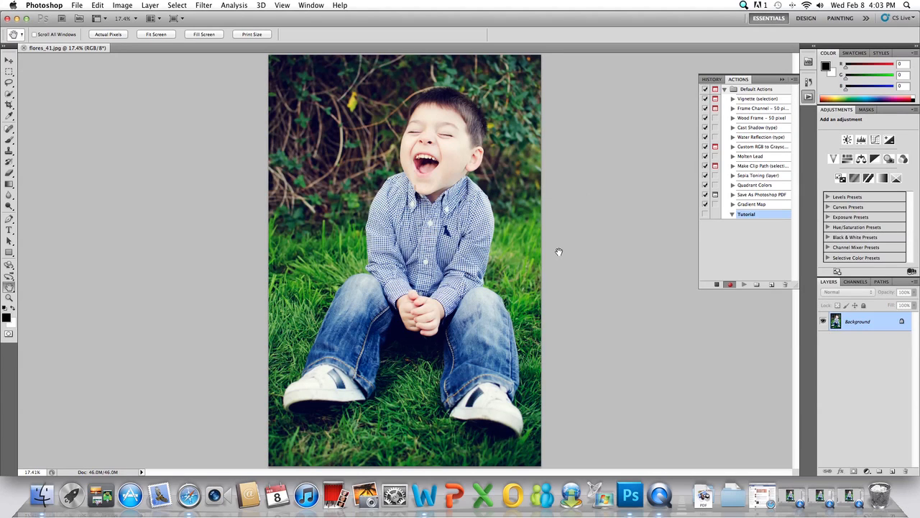
pyautogui.moveTo(563, 257)
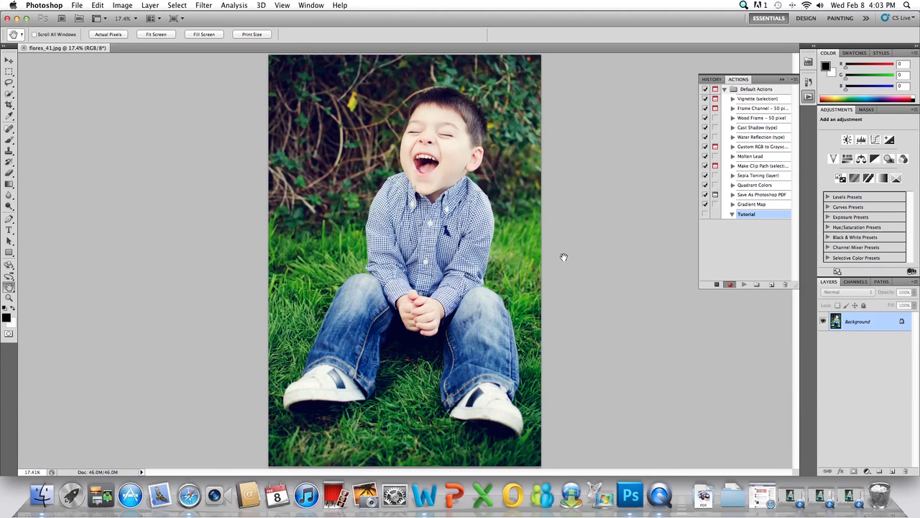
pyautogui.moveTo(567, 259)
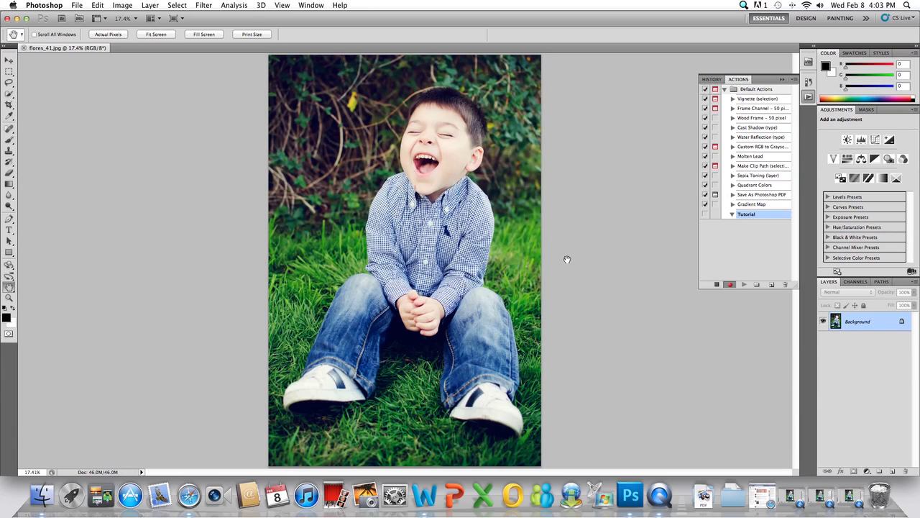
pyautogui.moveTo(581, 267)
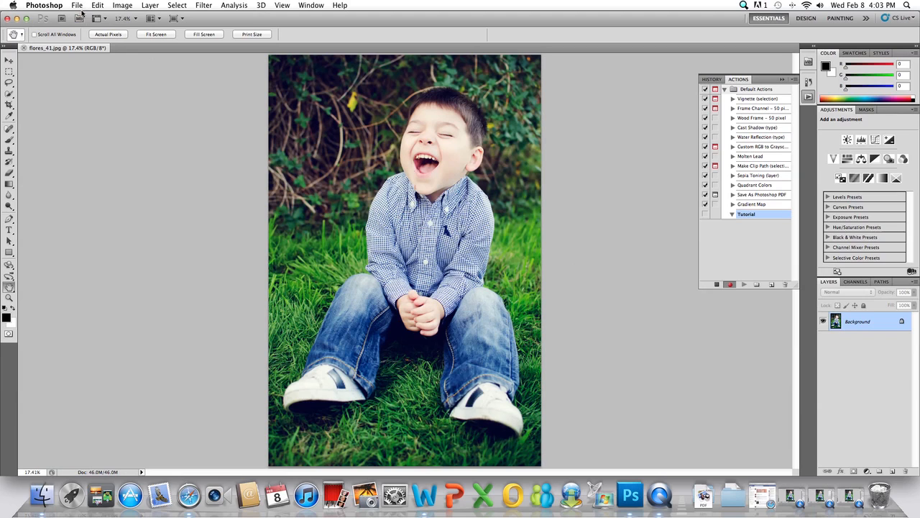
# Apply Fit Image with width and height of 1000 pixels.
pyautogui.click(77, 5)
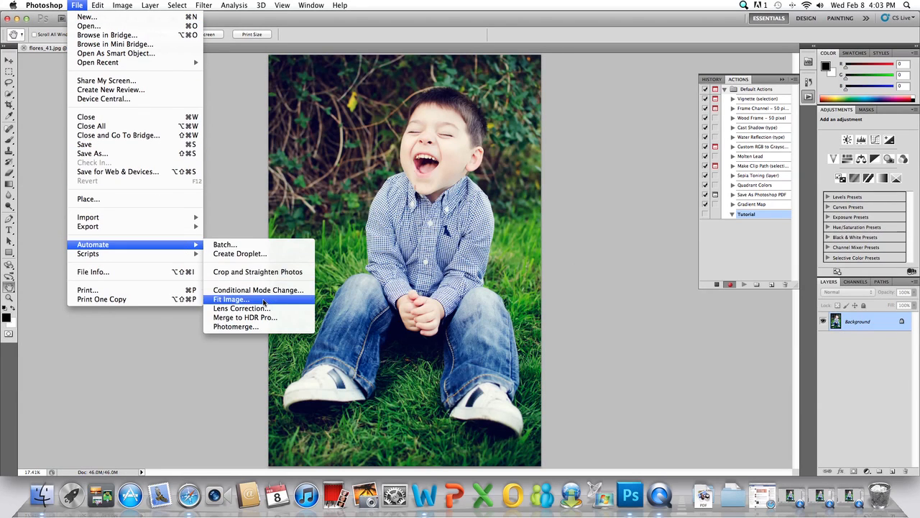
pyautogui.click(230, 298)
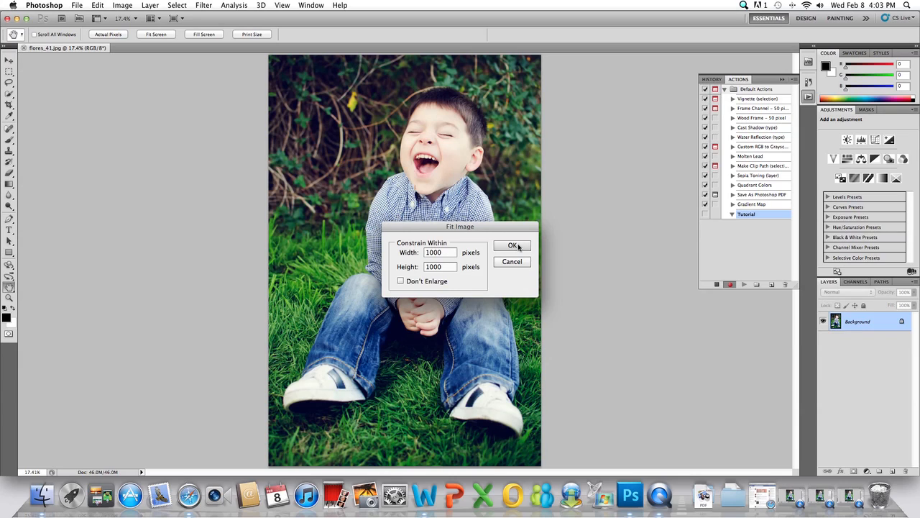
pyautogui.click(512, 245)
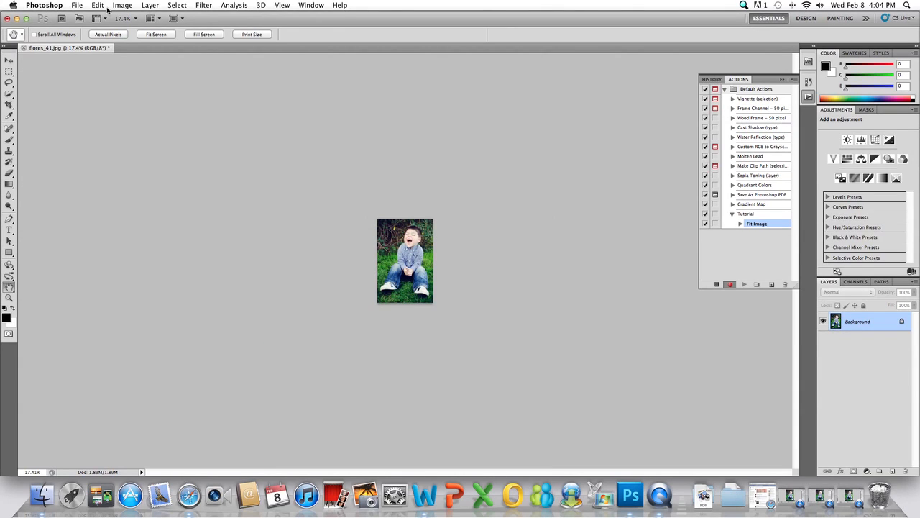
# Convert the photo to the Working RGB sRGB profile, then stop recording.
pyautogui.click(97, 5)
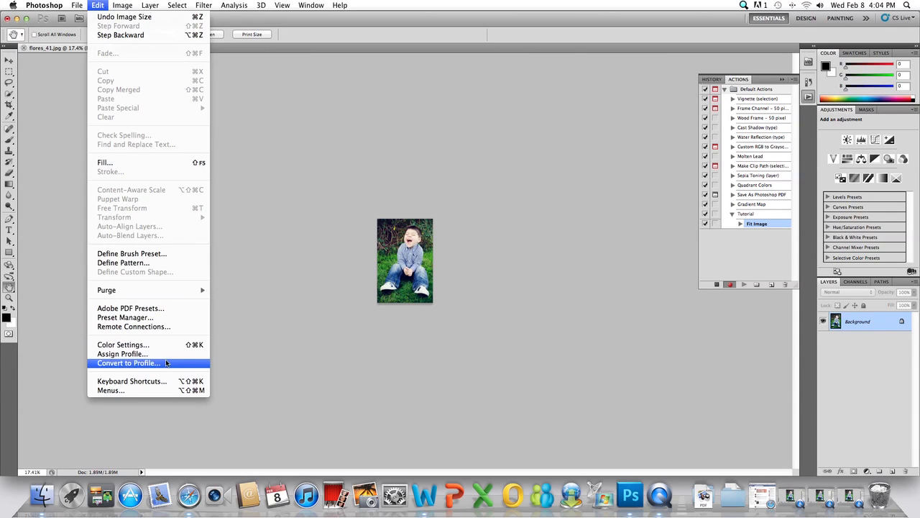
pyautogui.click(128, 362)
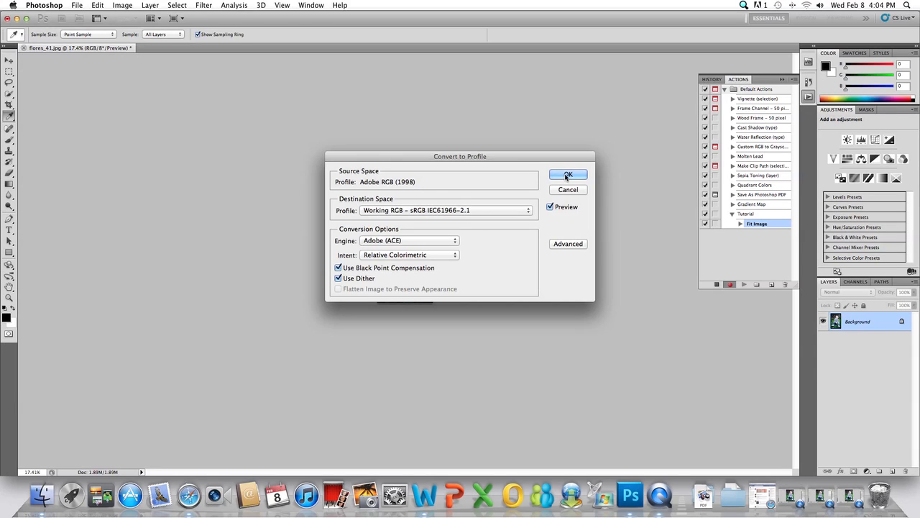
pyautogui.click(568, 174)
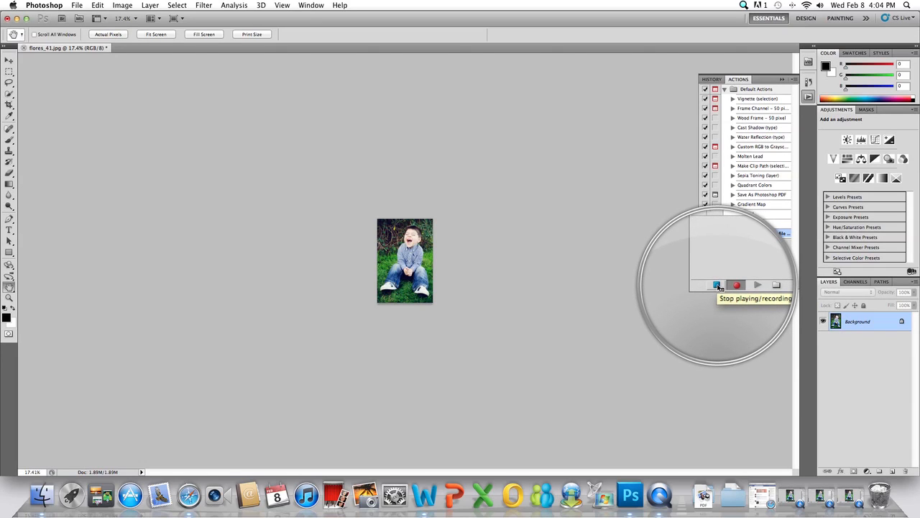
pyautogui.click(716, 285)
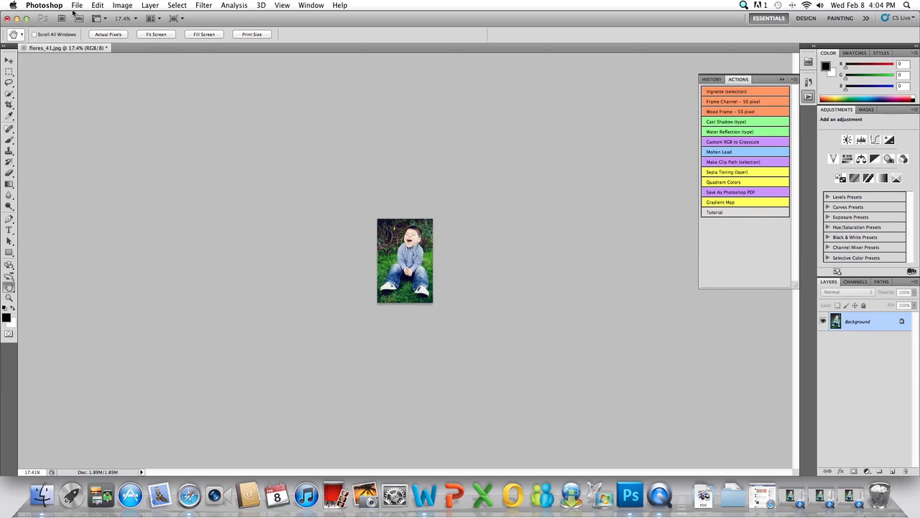
# Open a second photo, flores_02.jpg, from the 2012 NEW folder.
pyautogui.click(76, 5)
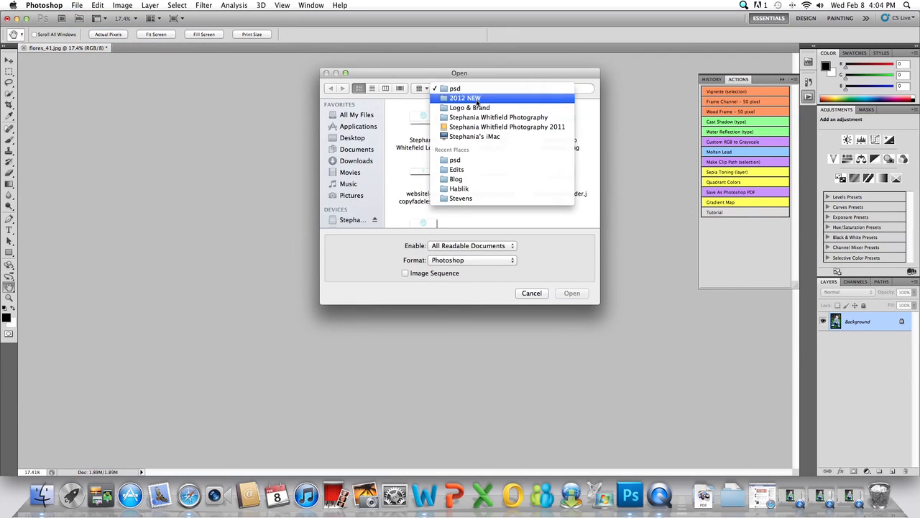
pyautogui.click(499, 117)
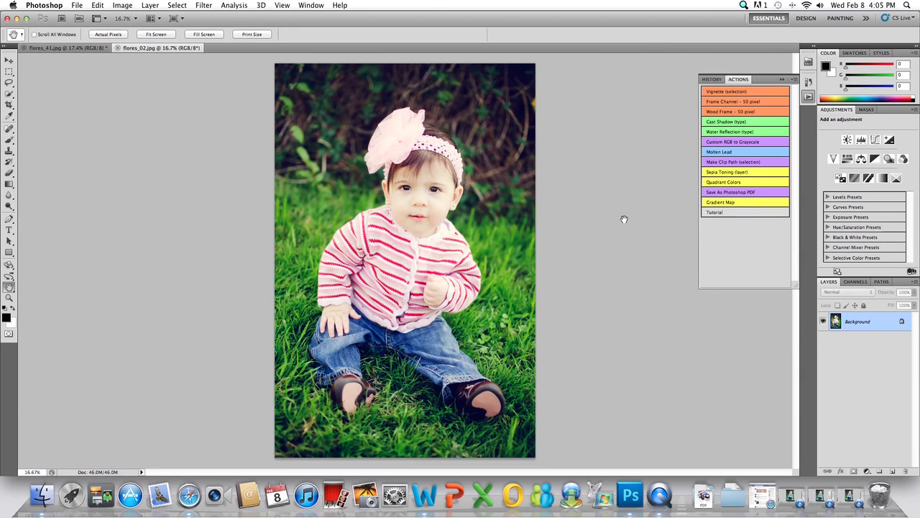
pyautogui.moveTo(723, 212)
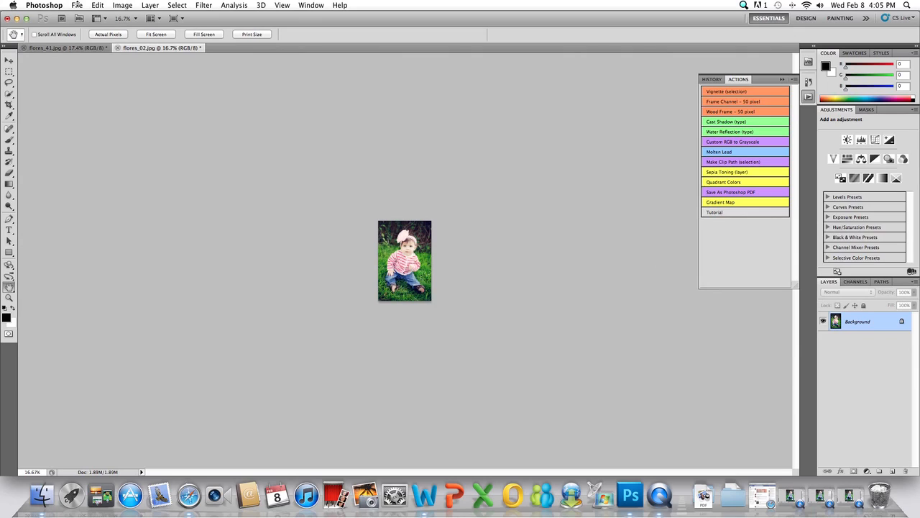
pyautogui.moveTo(227, 103)
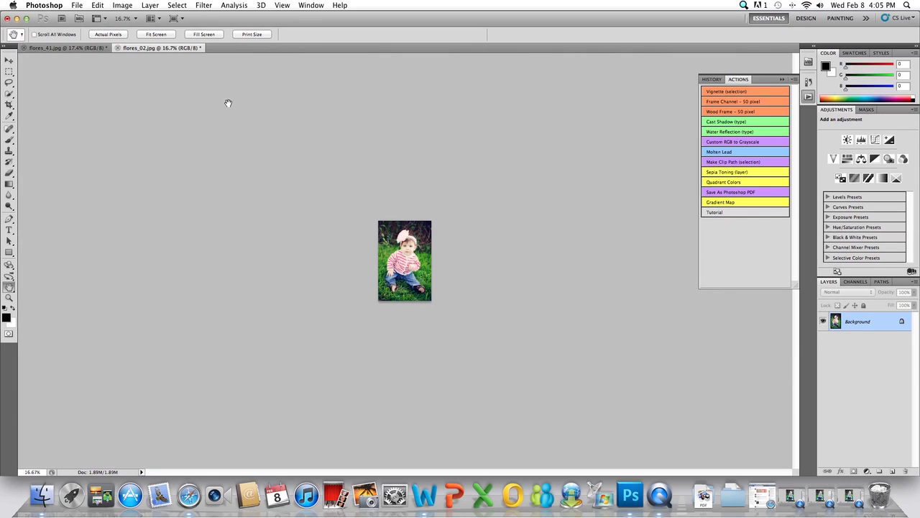
pyautogui.moveTo(655, 230)
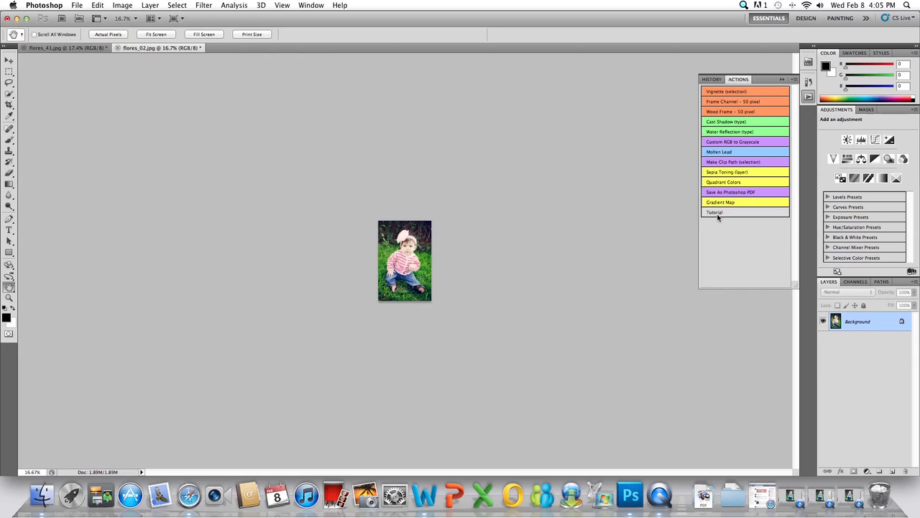
pyautogui.moveTo(372, 268)
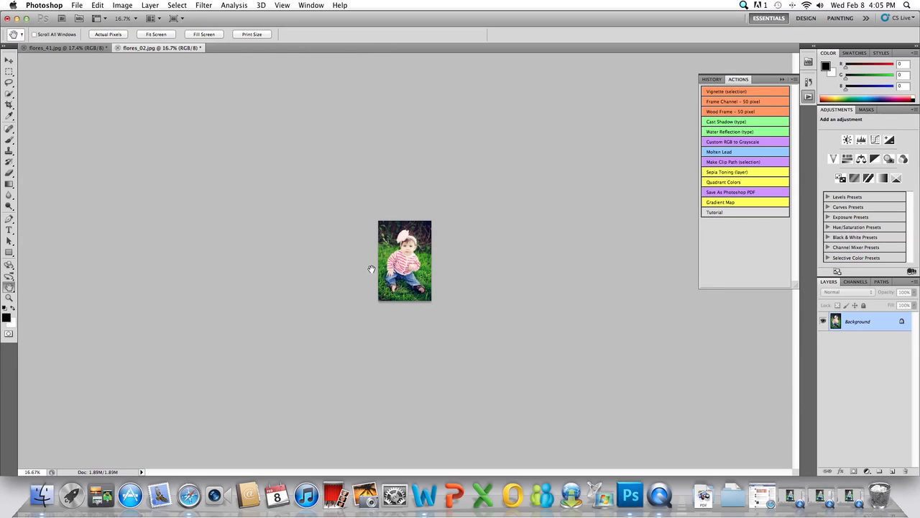
pyautogui.moveTo(231, 180)
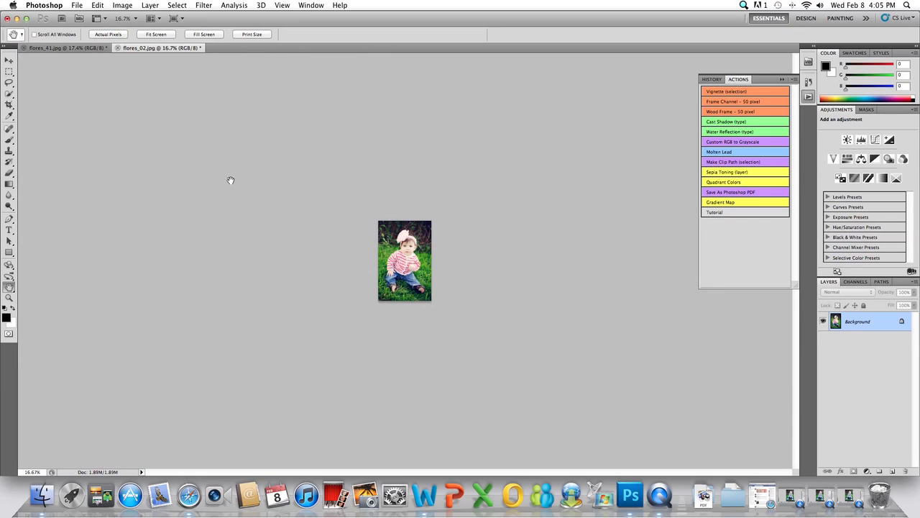
pyautogui.moveTo(138, 133)
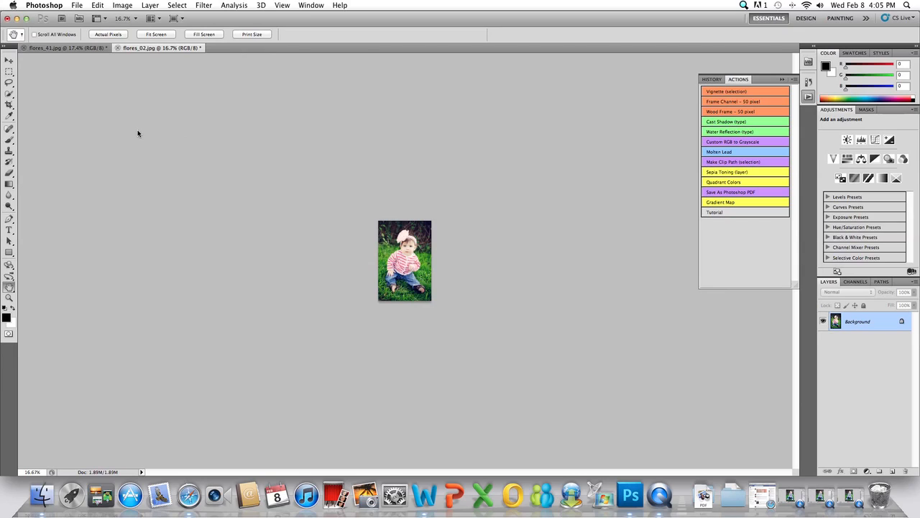